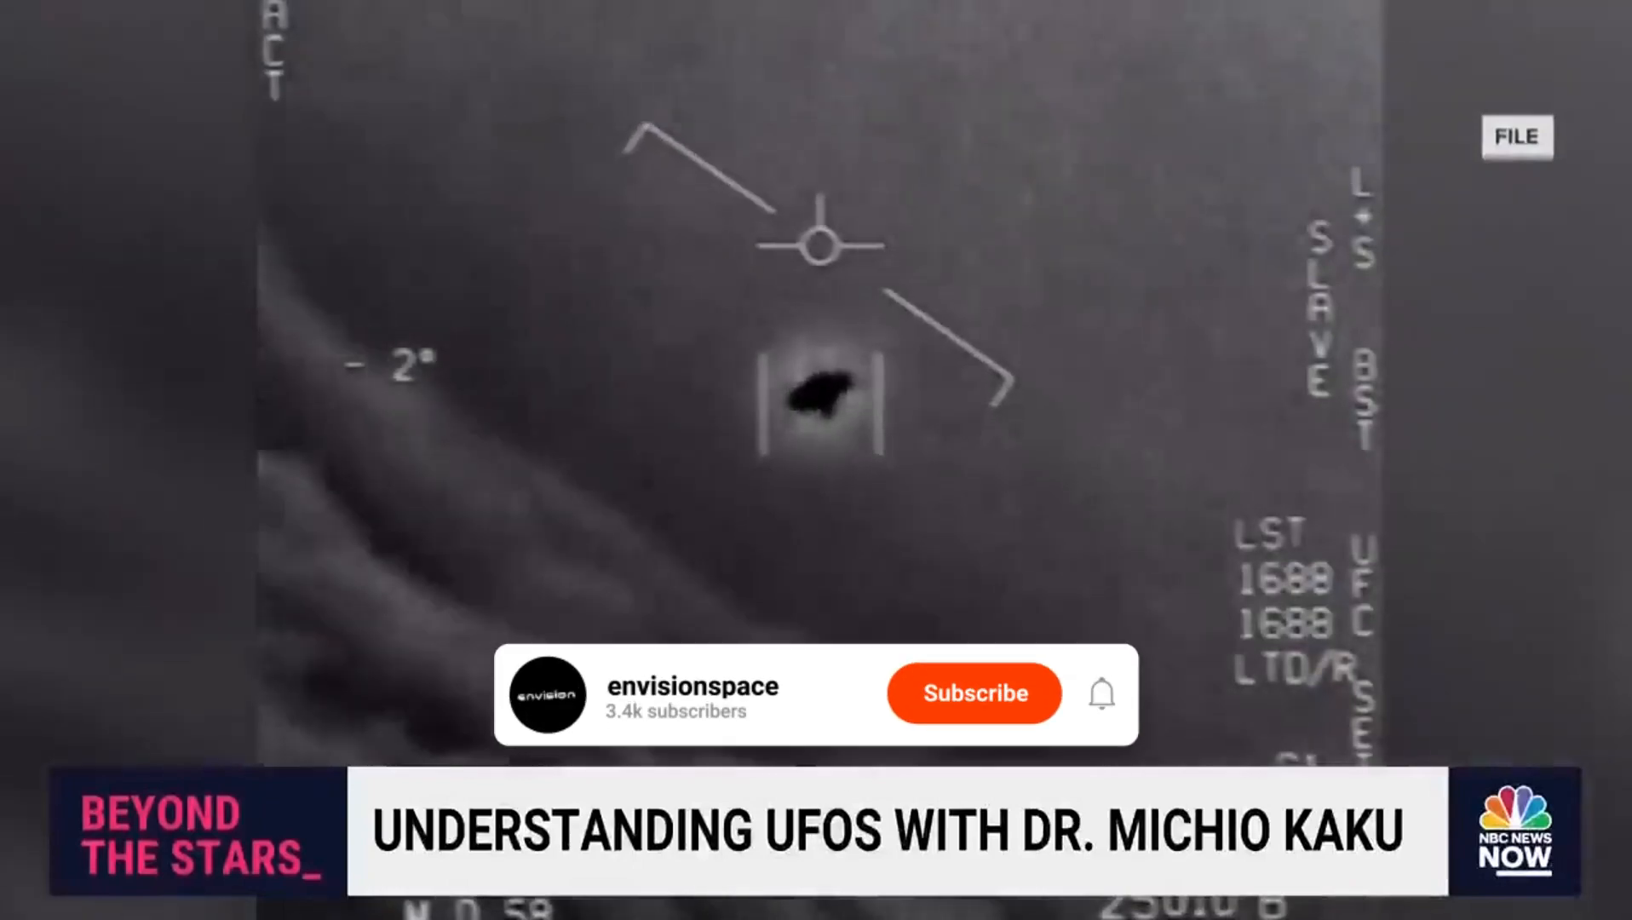
pyautogui.click(973, 694)
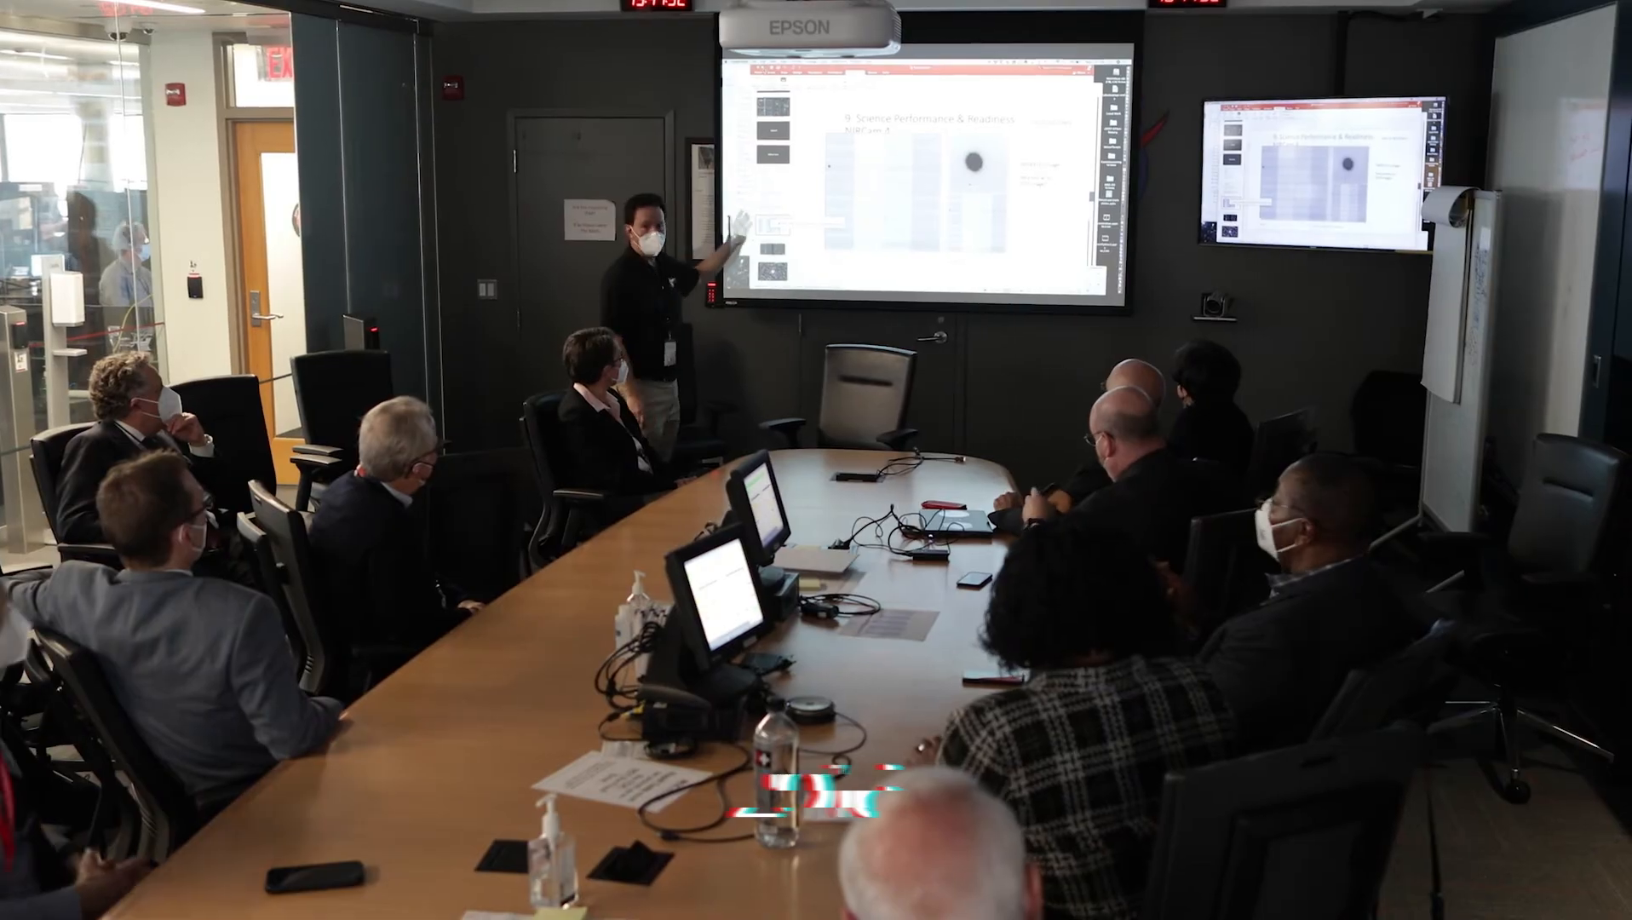
pyautogui.click(973, 693)
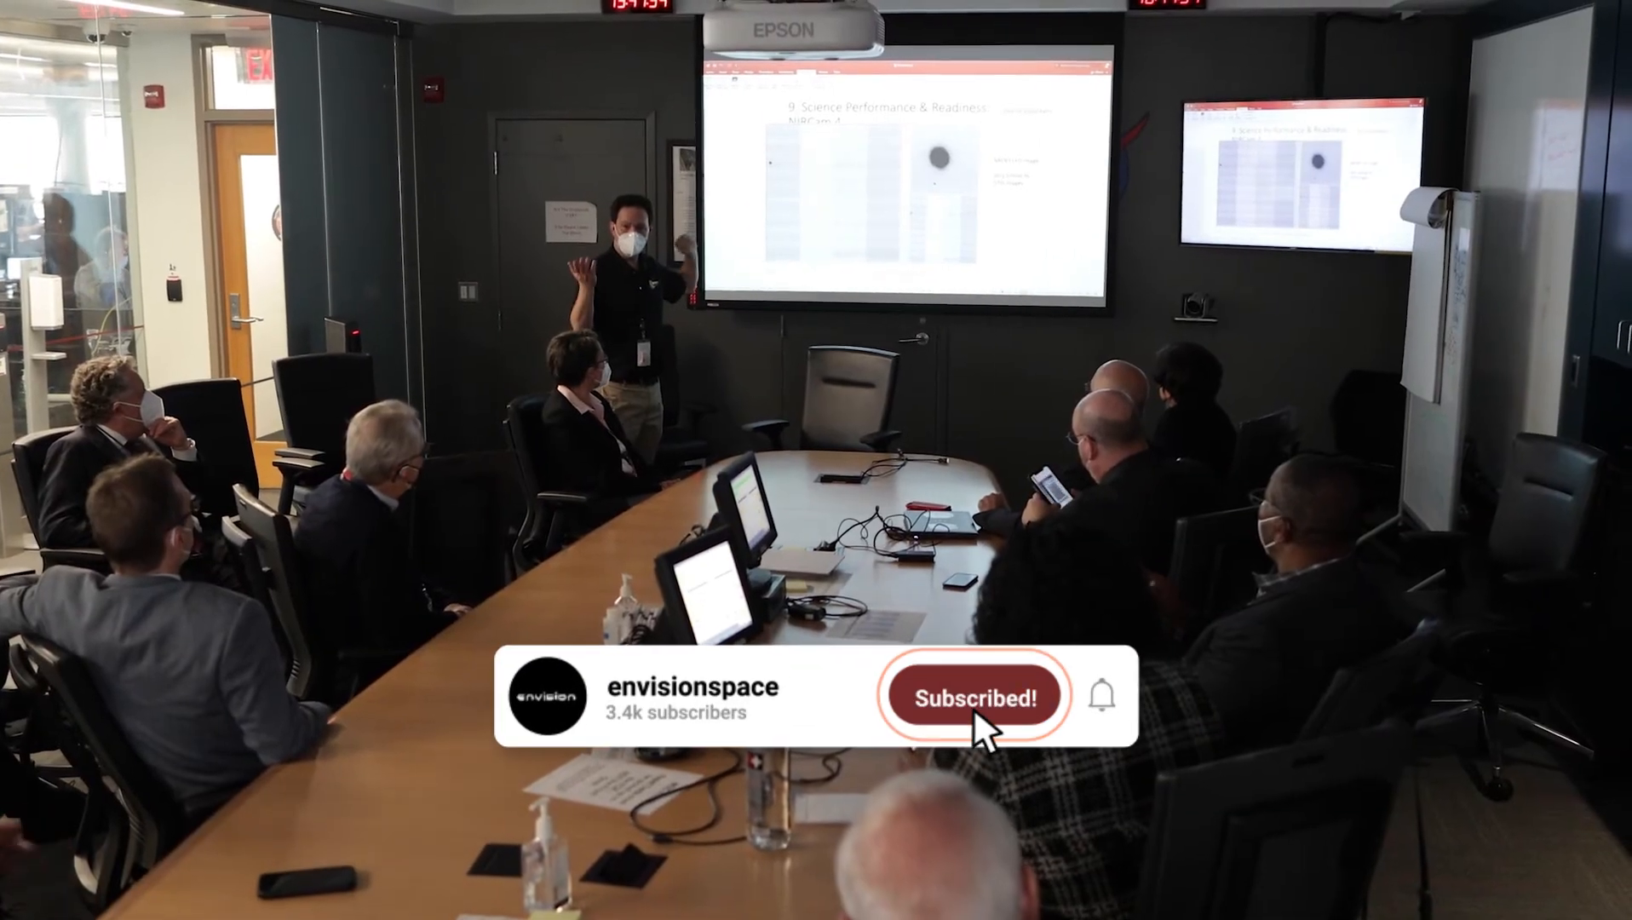